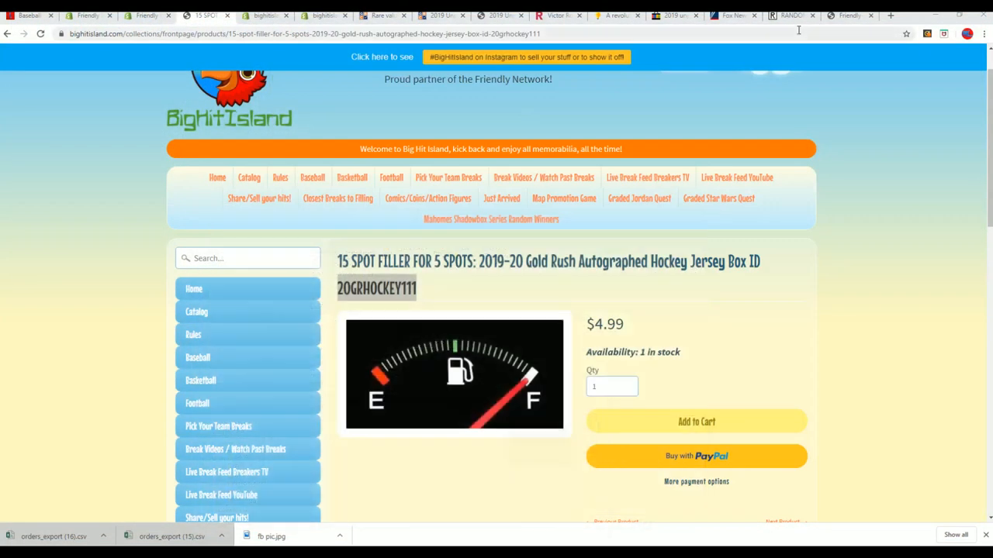
Step: Paste the Big Hit Island buyer names into the empty List Randomizer box after going back
click(565, 199)
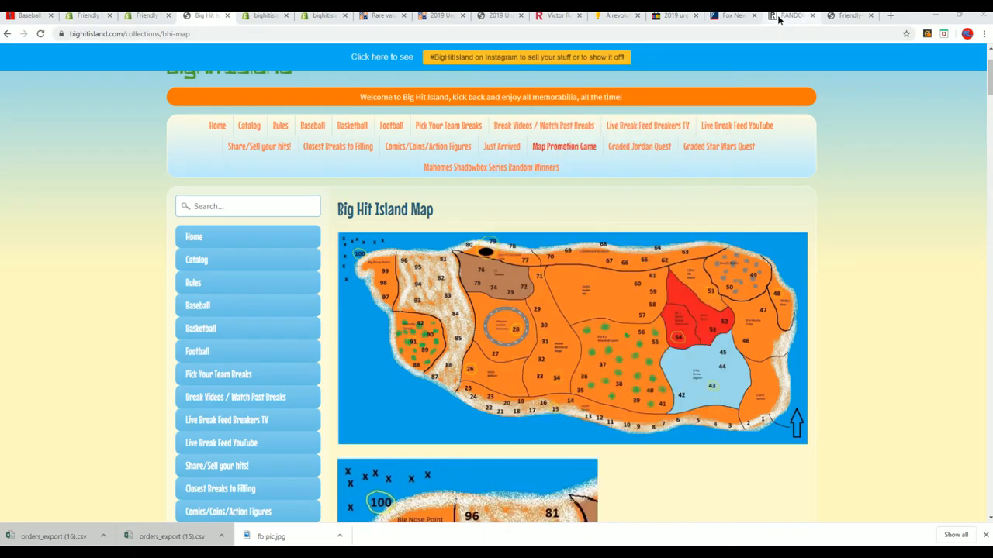
click(791, 16)
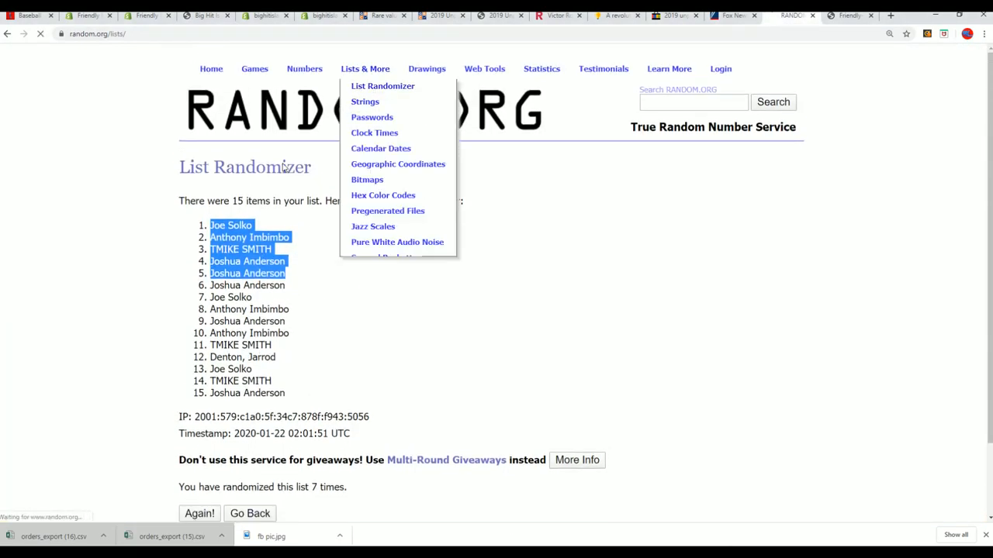
right_click(356, 272)
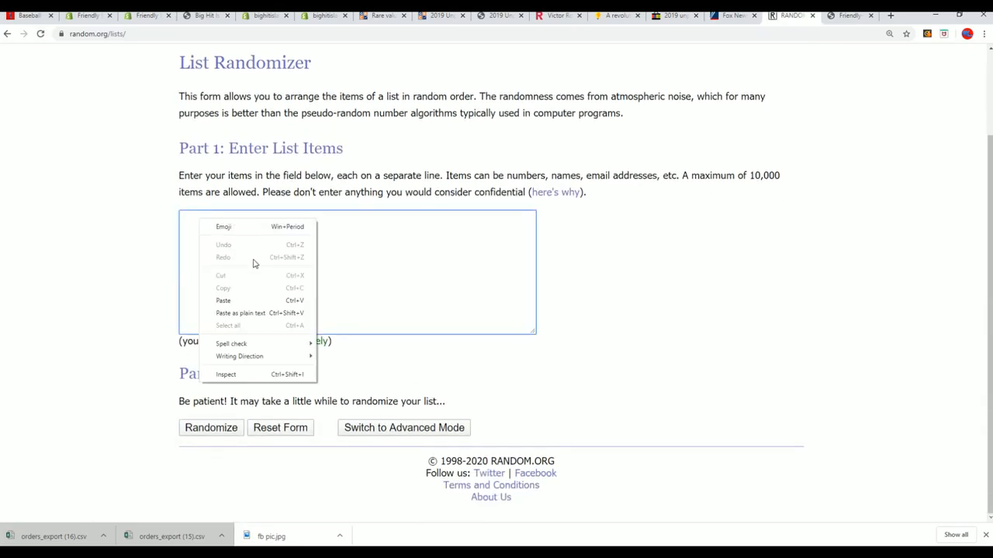
click(223, 301)
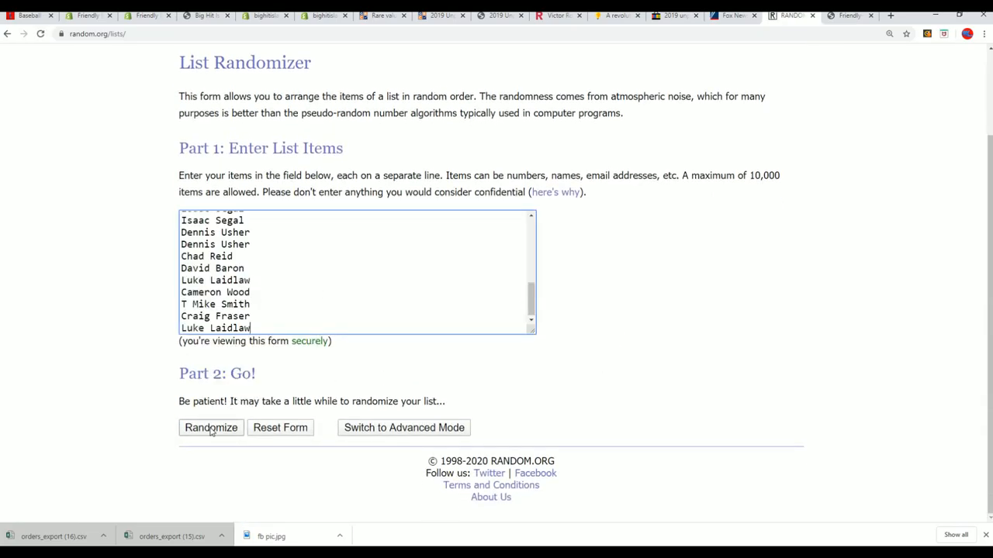
Step: Randomize the 30-name list seven times in total using Randomize and Again!
click(211, 428)
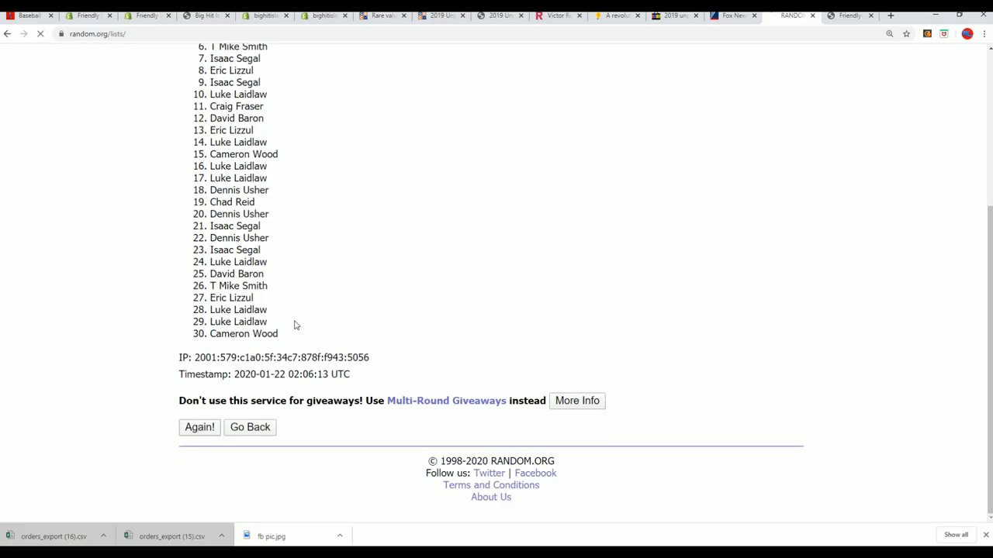
click(199, 428)
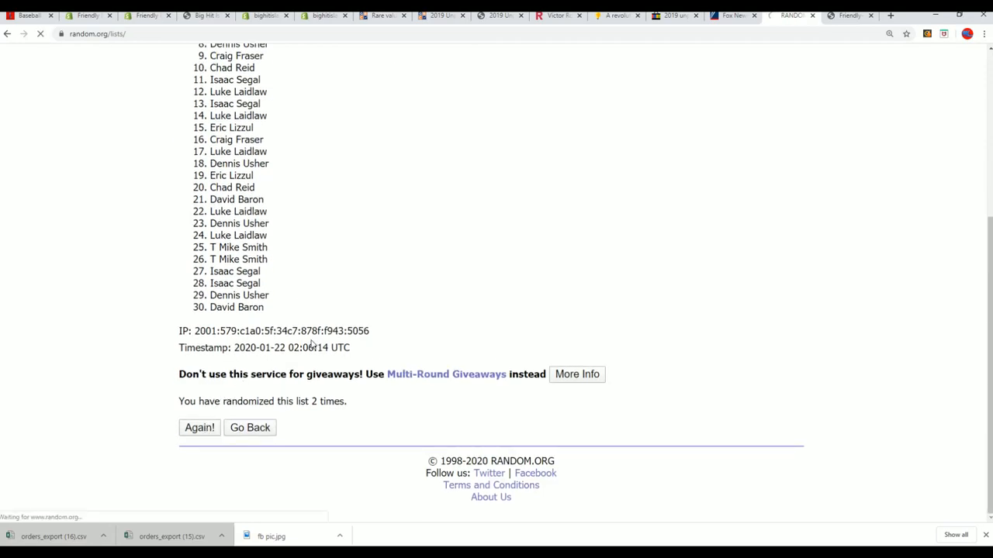
click(199, 428)
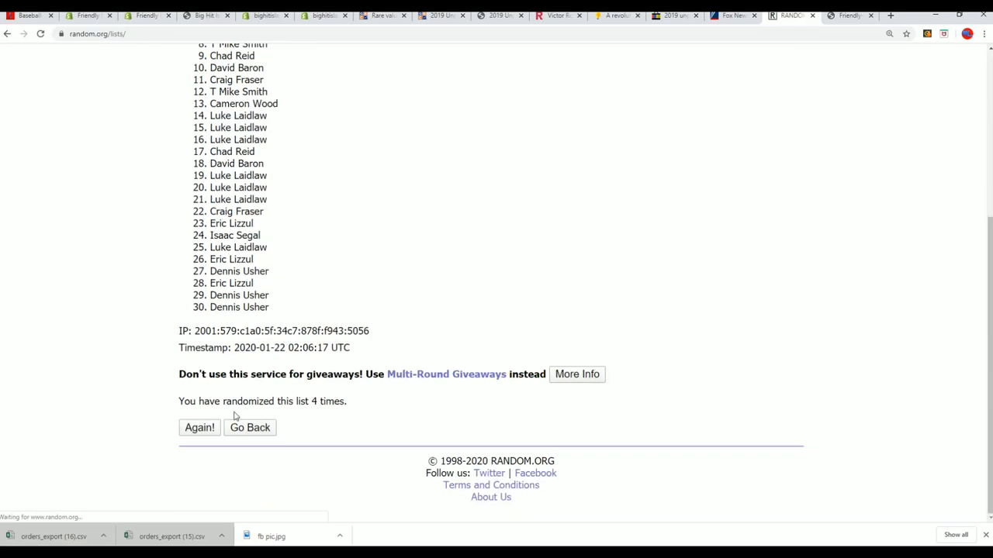
click(199, 428)
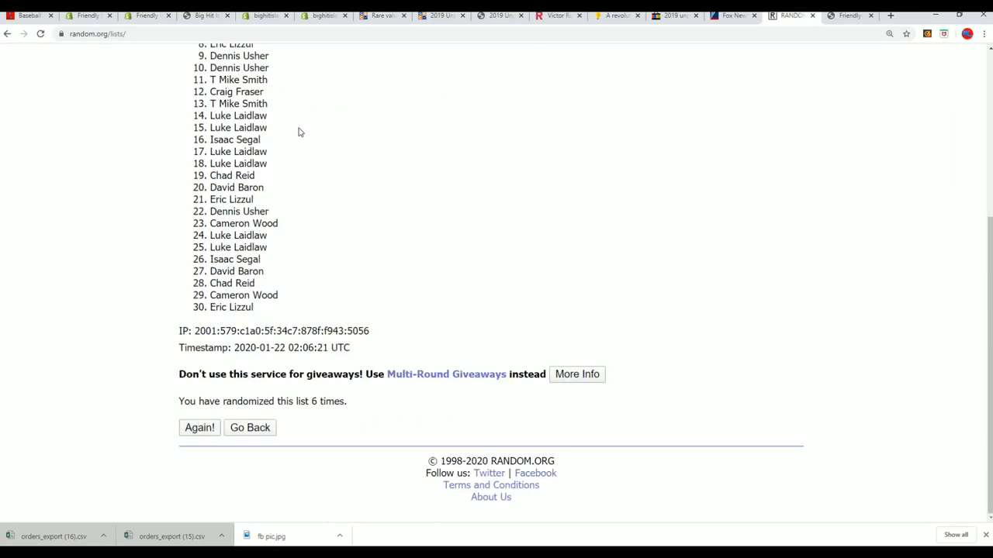
mouse_move(260, 304)
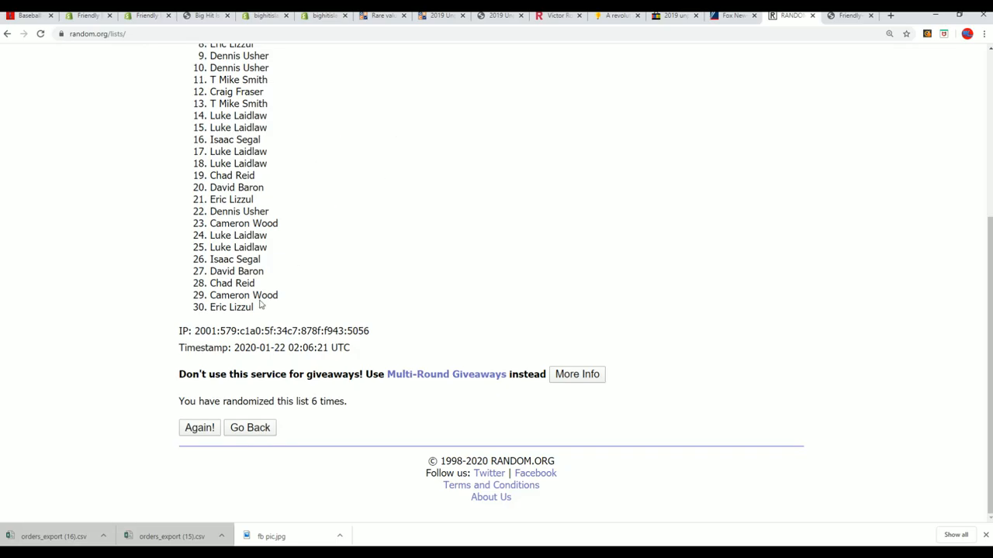
click(199, 428)
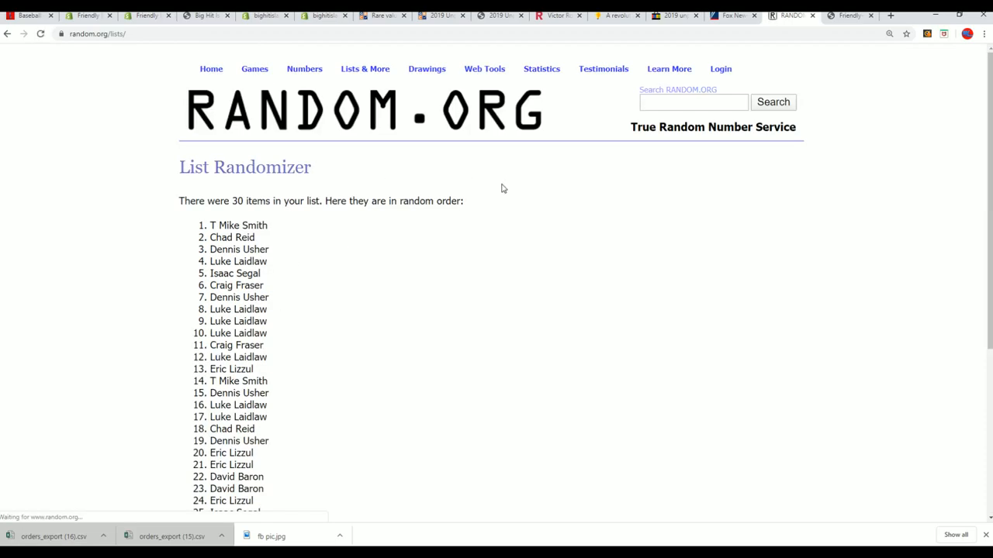
double_click(239, 225)
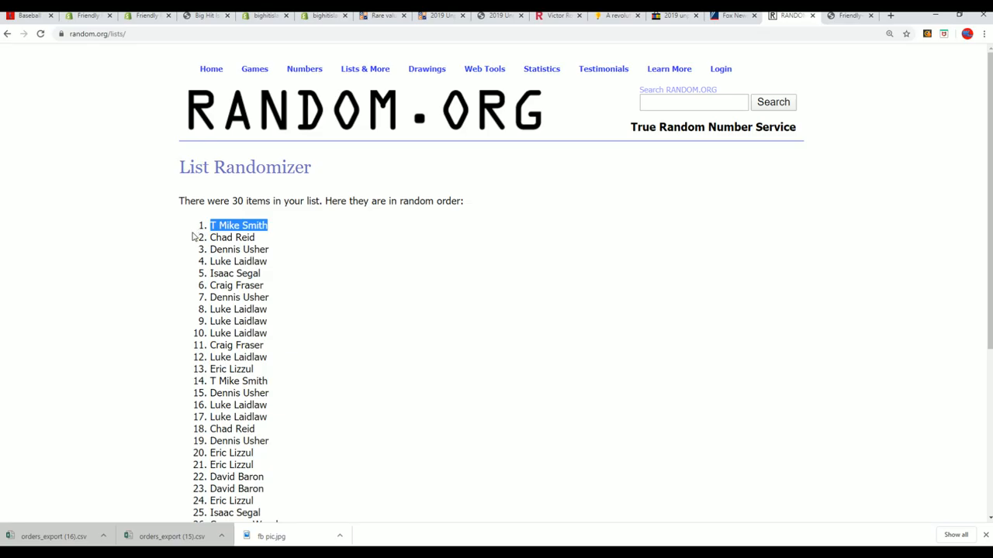
scroll(down, 3)
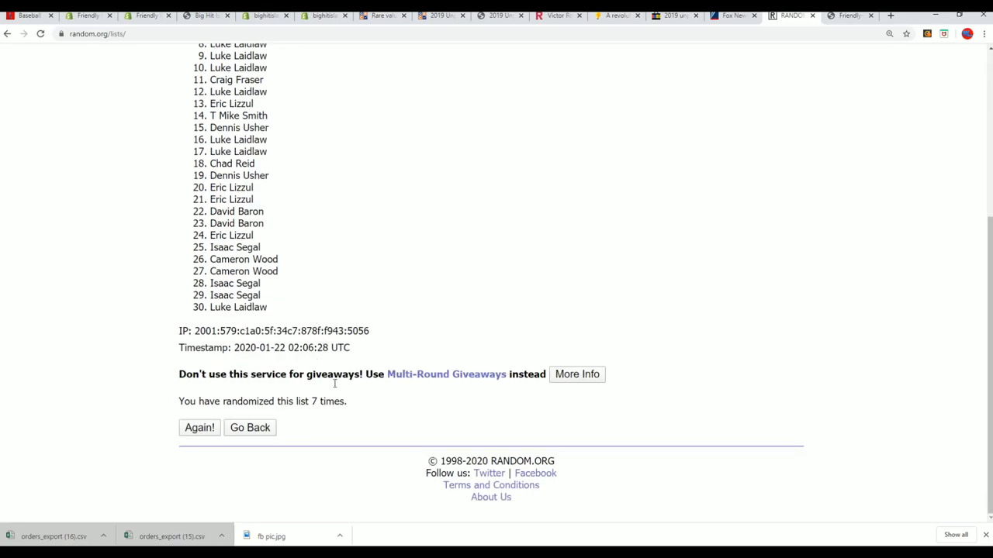